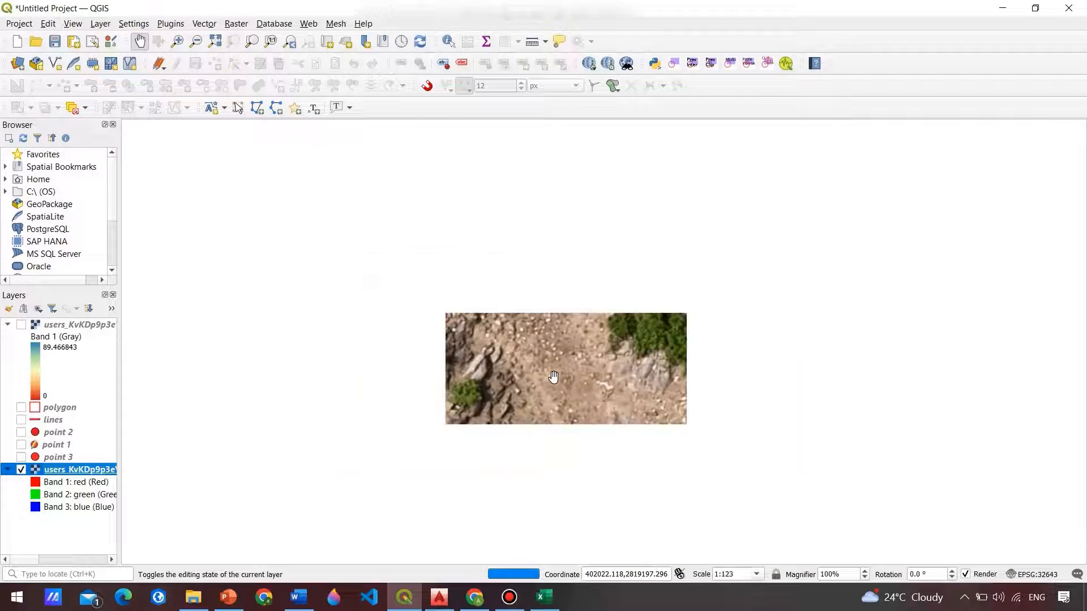
- Hide the RGB aerial raster and point layers via the Layers panel, leaving the canvas empty
scroll(up, 3)
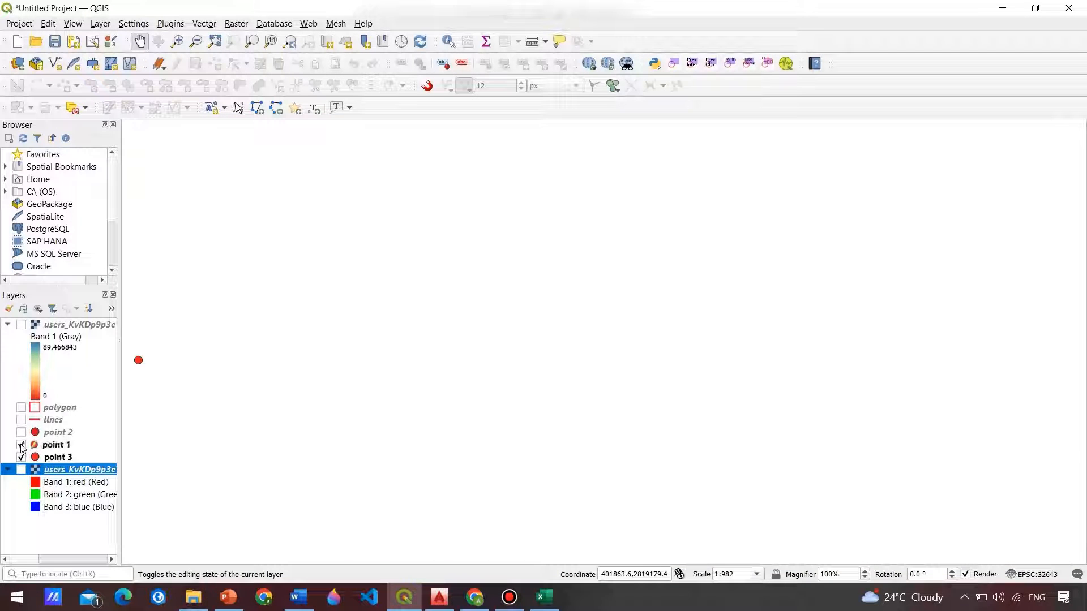
right_click(58, 431)
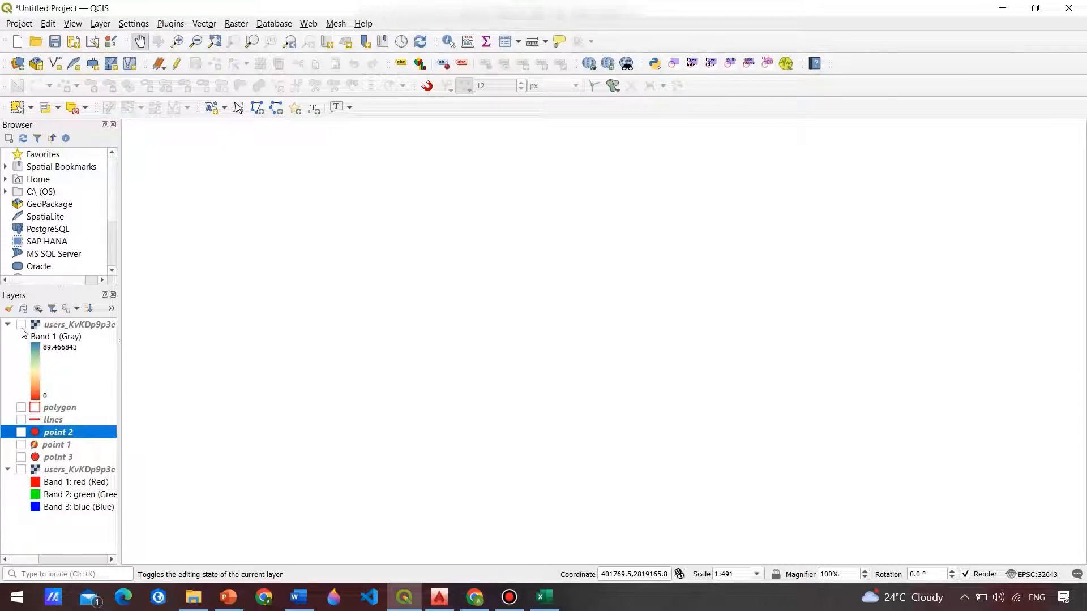
click(21, 324)
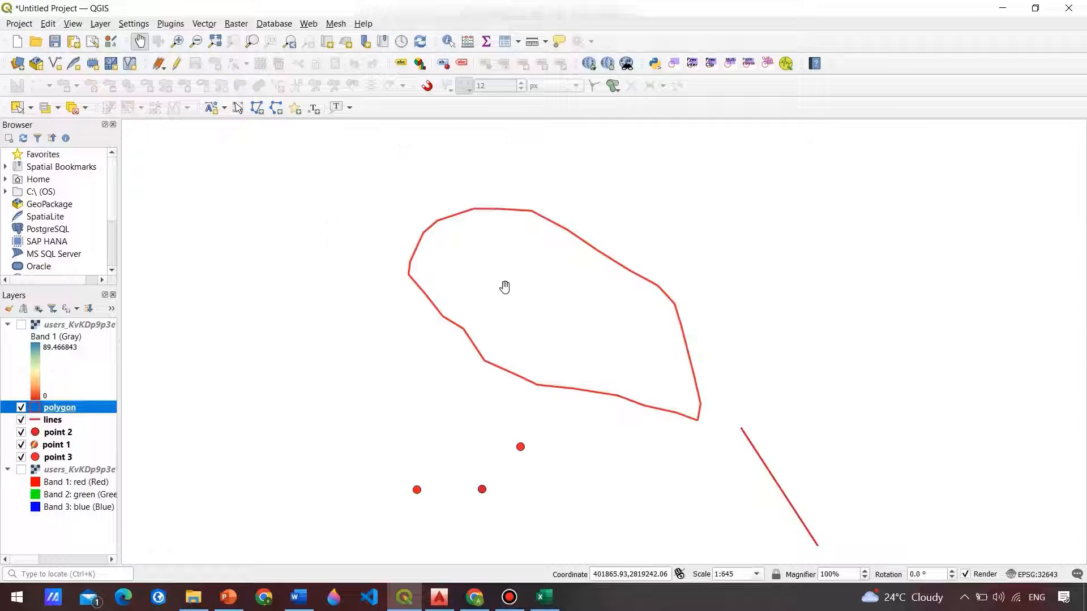
- Pan the map downward to shift the polygon, line and point features
drag(505, 286, 492, 446)
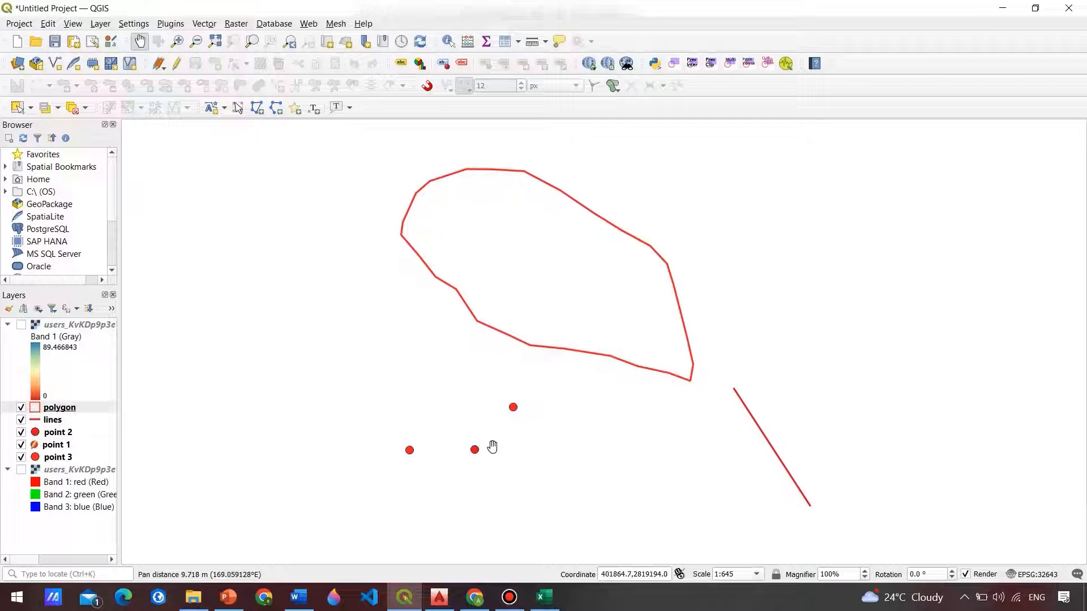
mouse_move(658, 371)
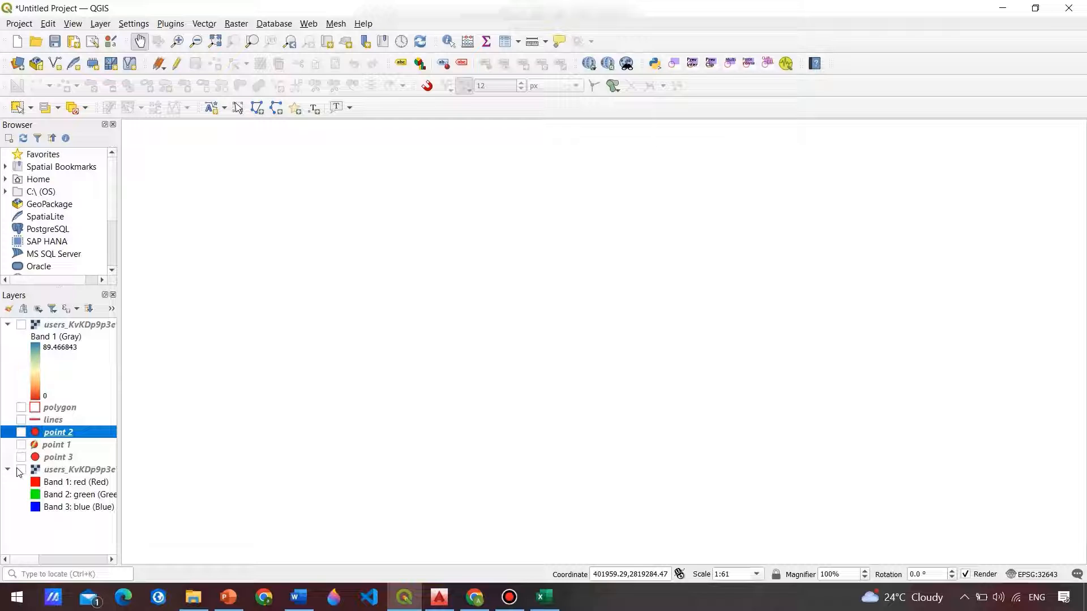
- Show the RGB aerial raster and zoom out on it with the mouse wheel
click(20, 469)
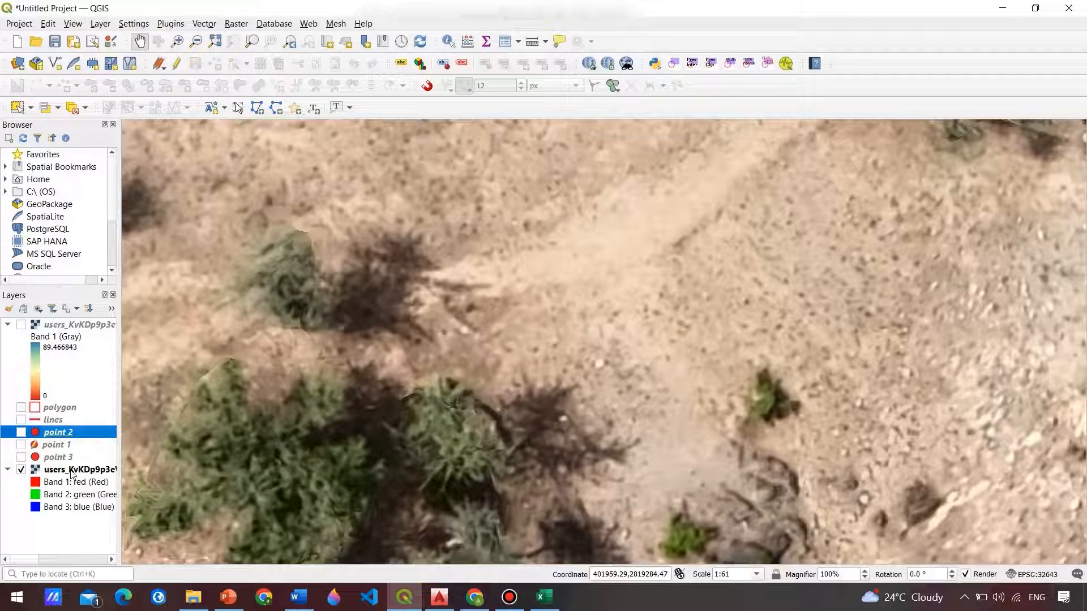
scroll(down, 3)
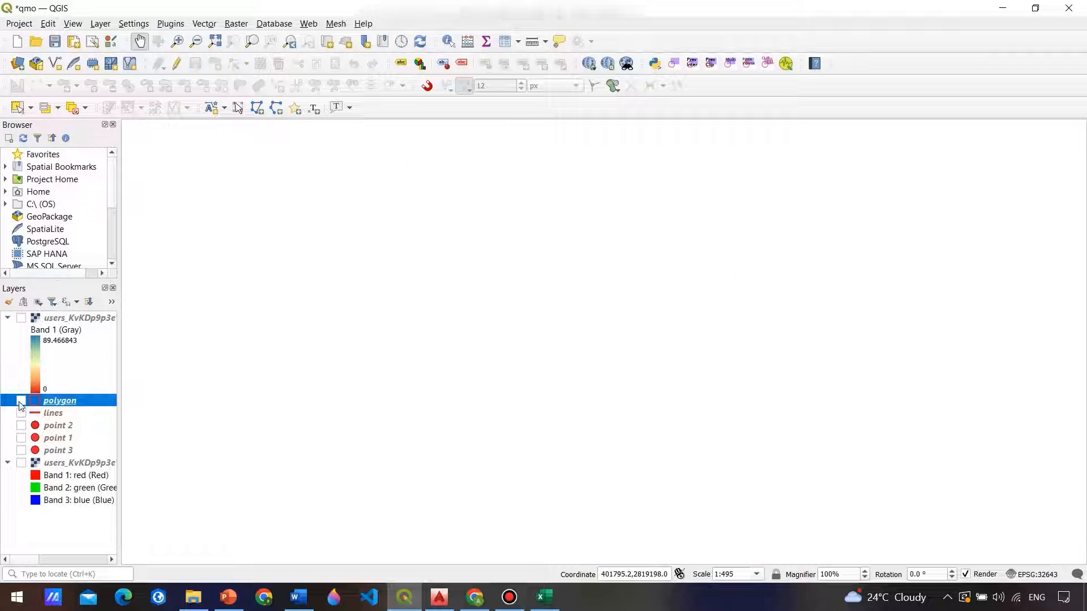
- Show the polygon layer and zoom toward its outline on the canvas
click(22, 401)
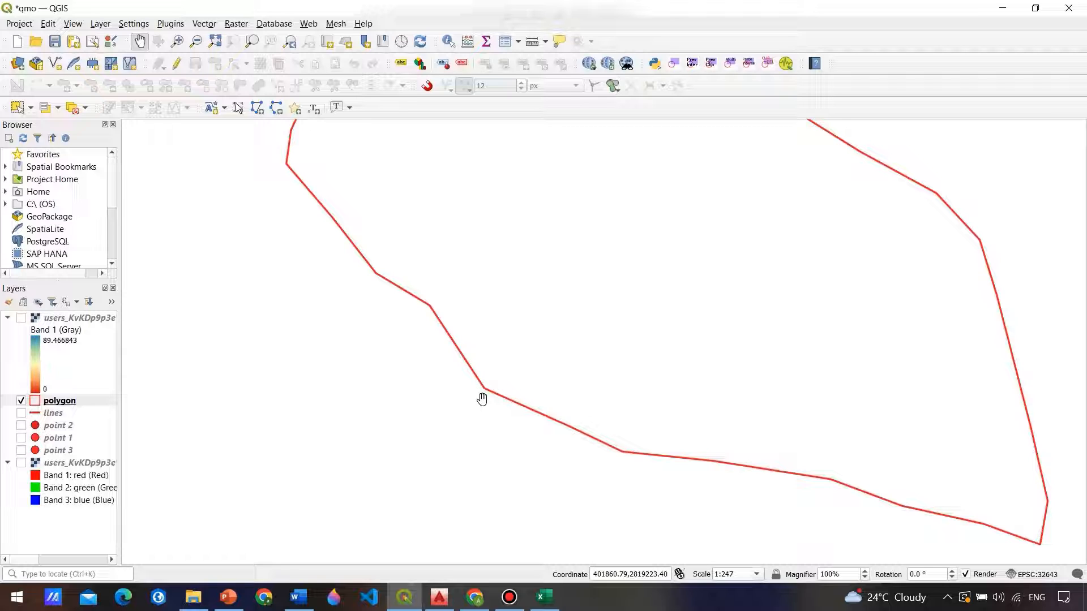
click(474, 597)
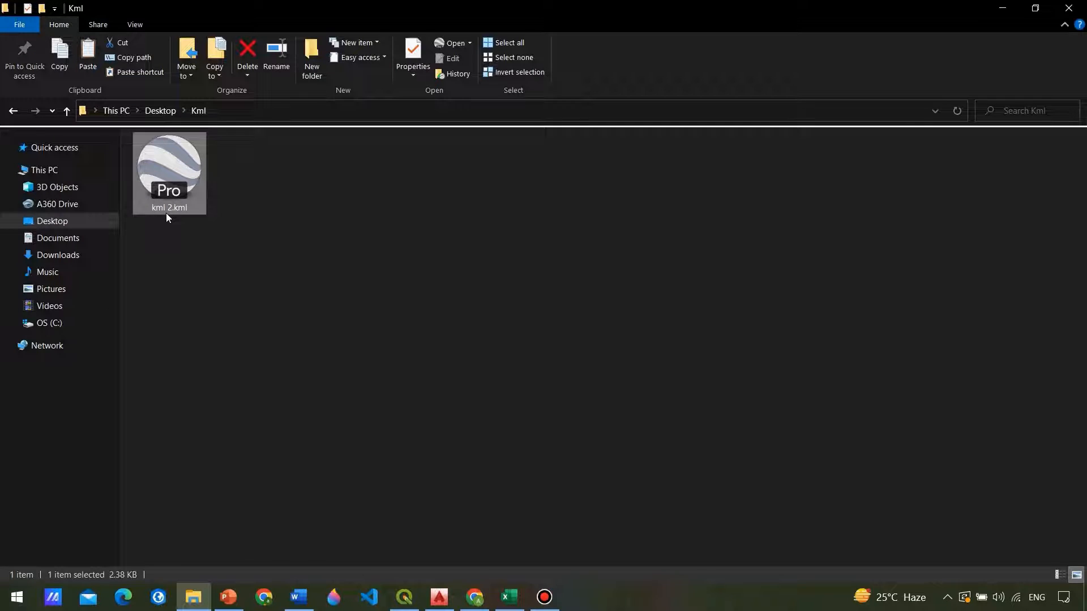
- View kml 2.kml in Notepad maximized, scrolled to its polygon coordinates line
right_click(168, 174)
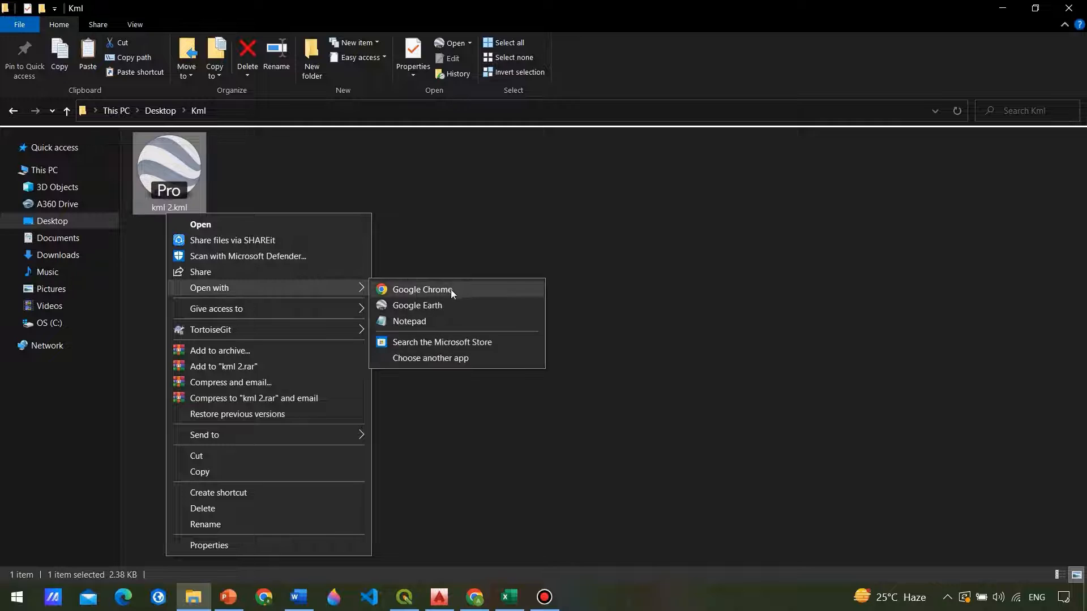
click(409, 320)
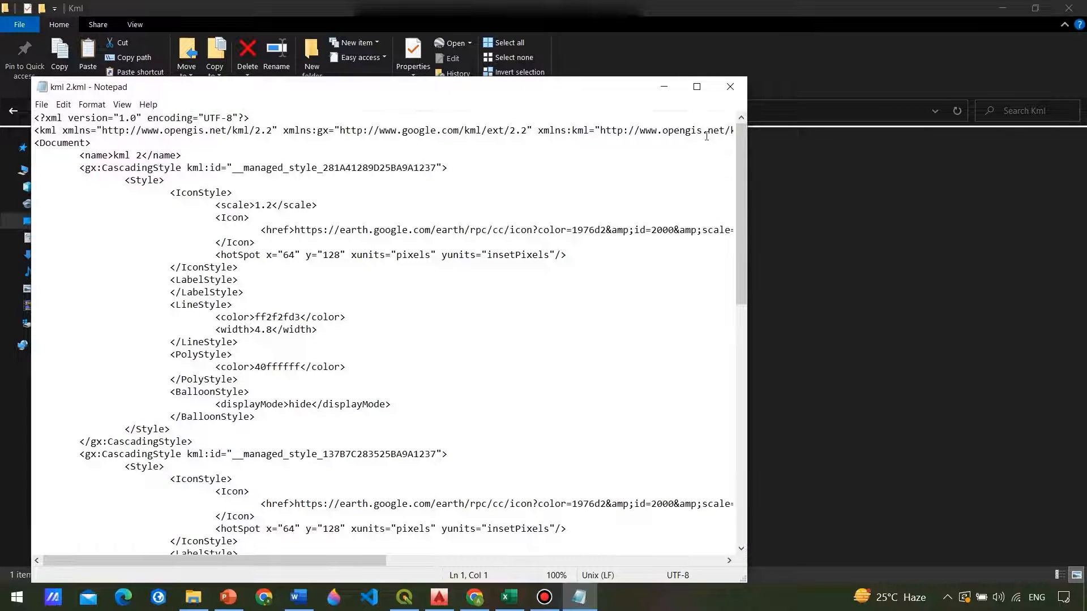
click(696, 87)
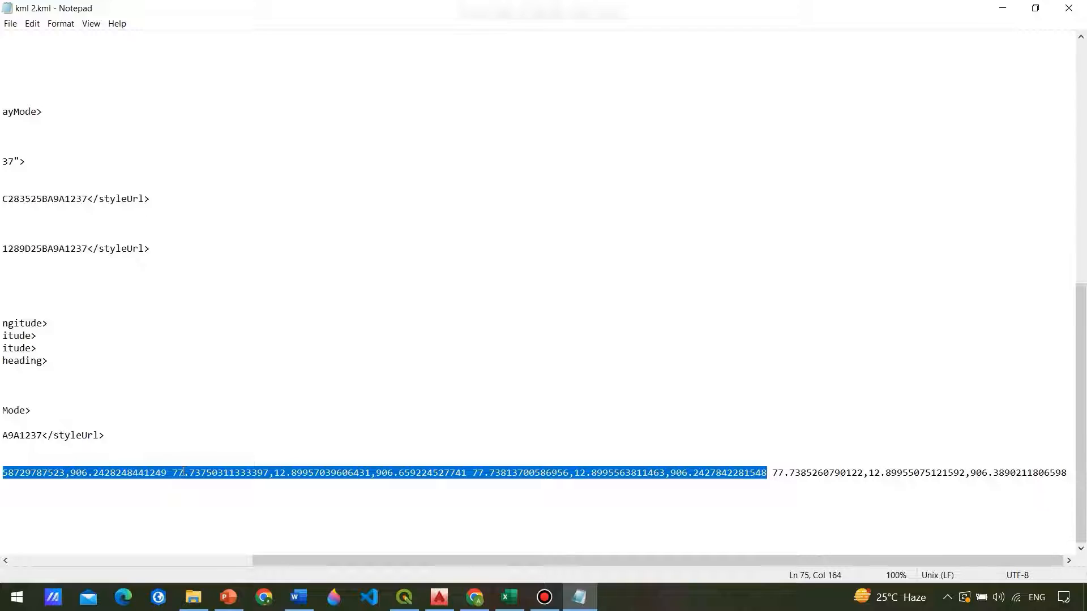
click(438, 597)
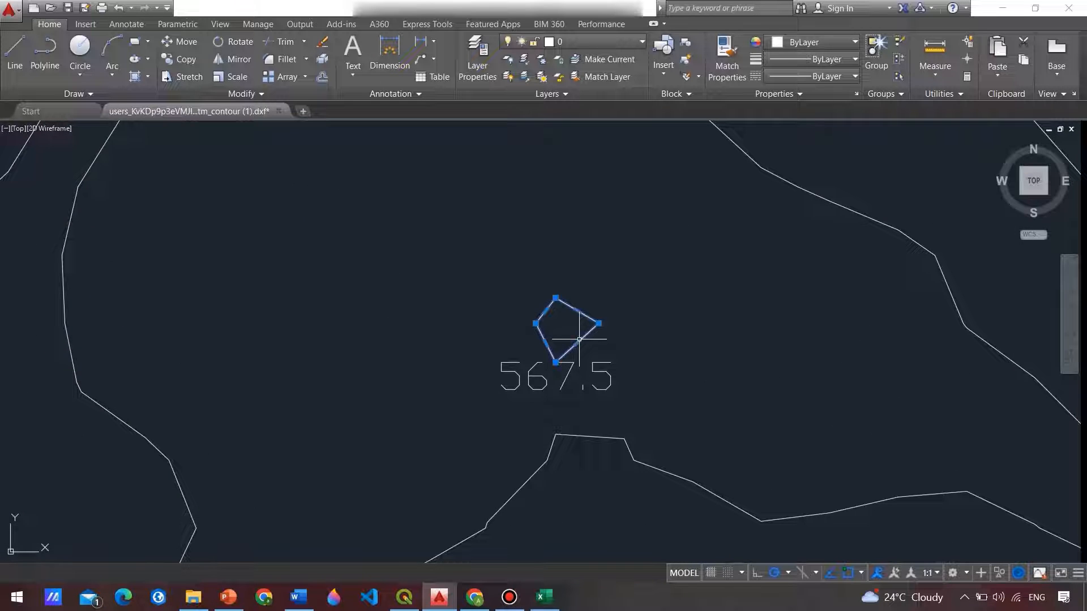
- Select the small closed contour polyline above the 567.5 label and bring up its context menu
click(592, 42)
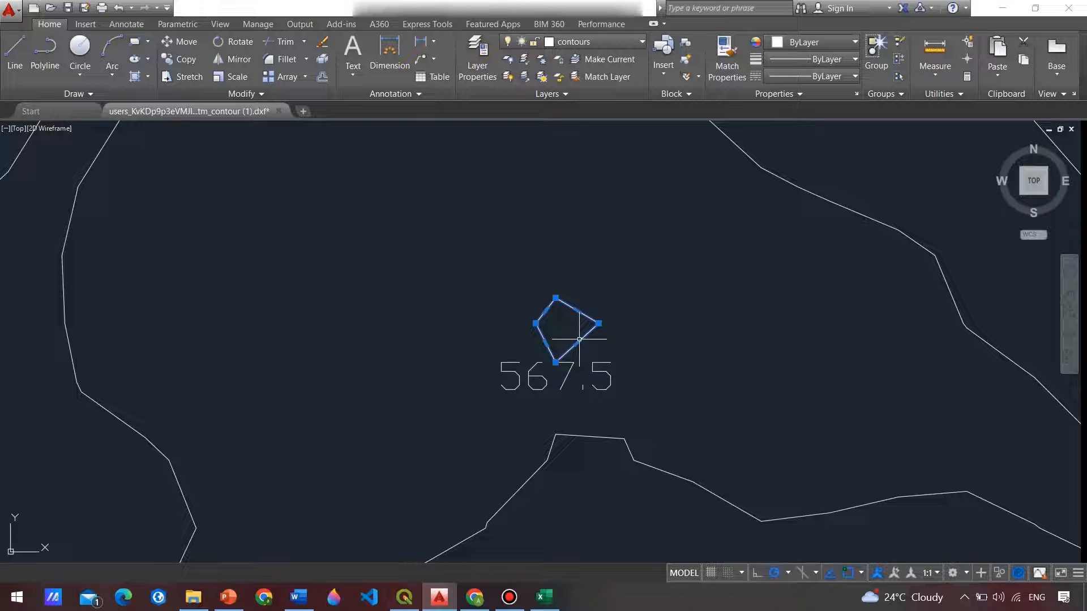
right_click(576, 339)
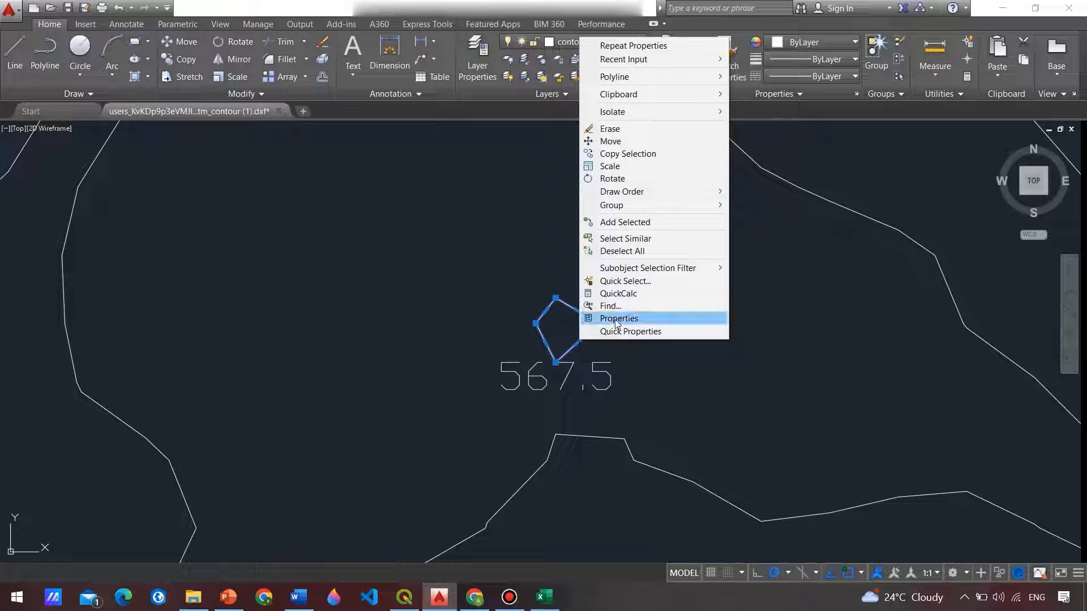
- Show the contour's Properties palette, reading layer contours and elevation 567.5
click(618, 318)
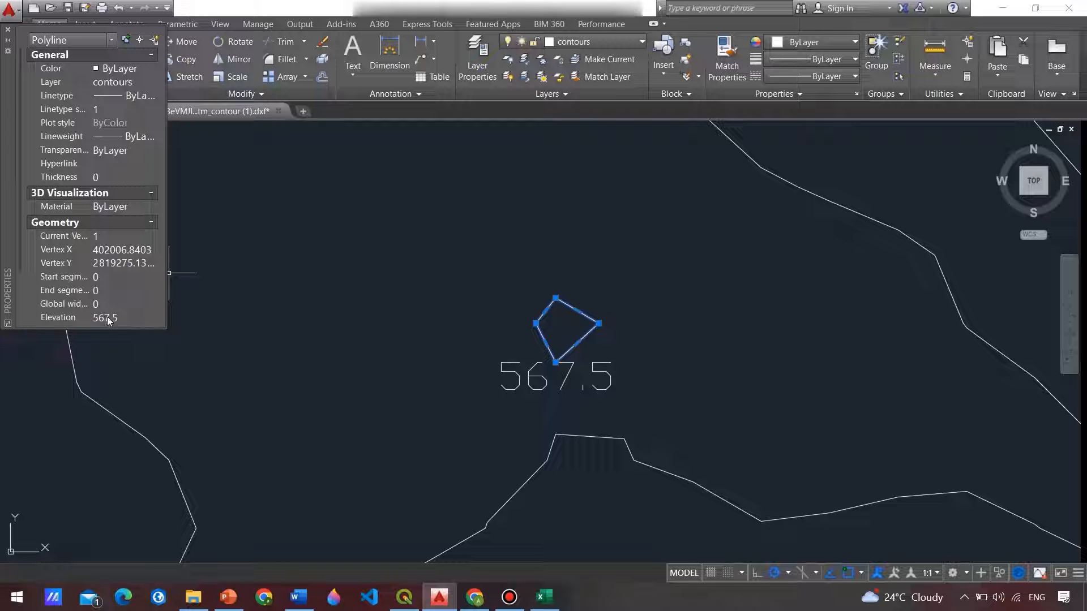
mouse_move(170, 325)
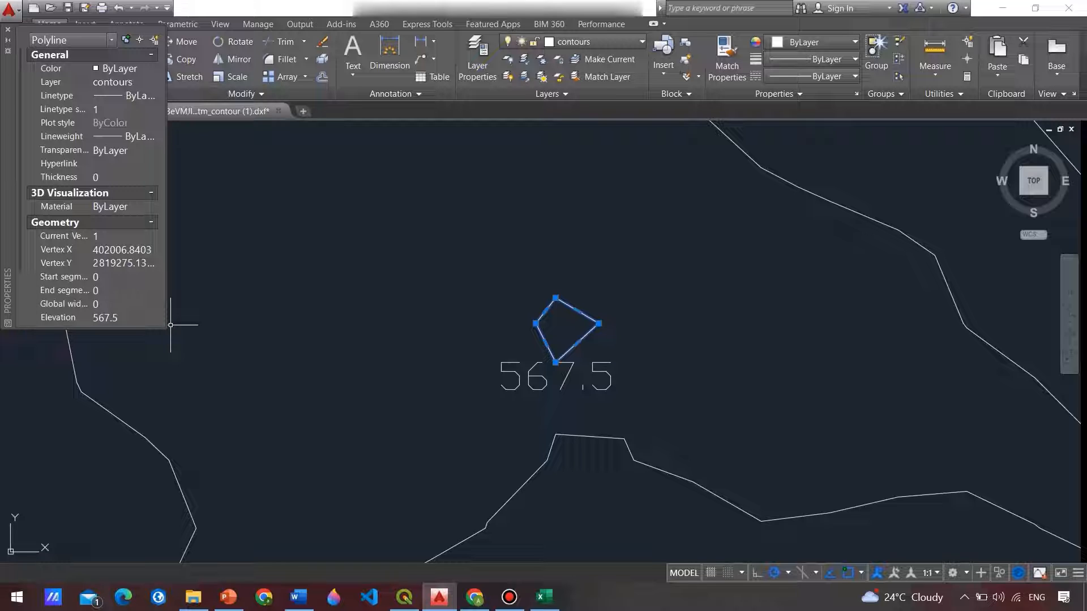
click(544, 601)
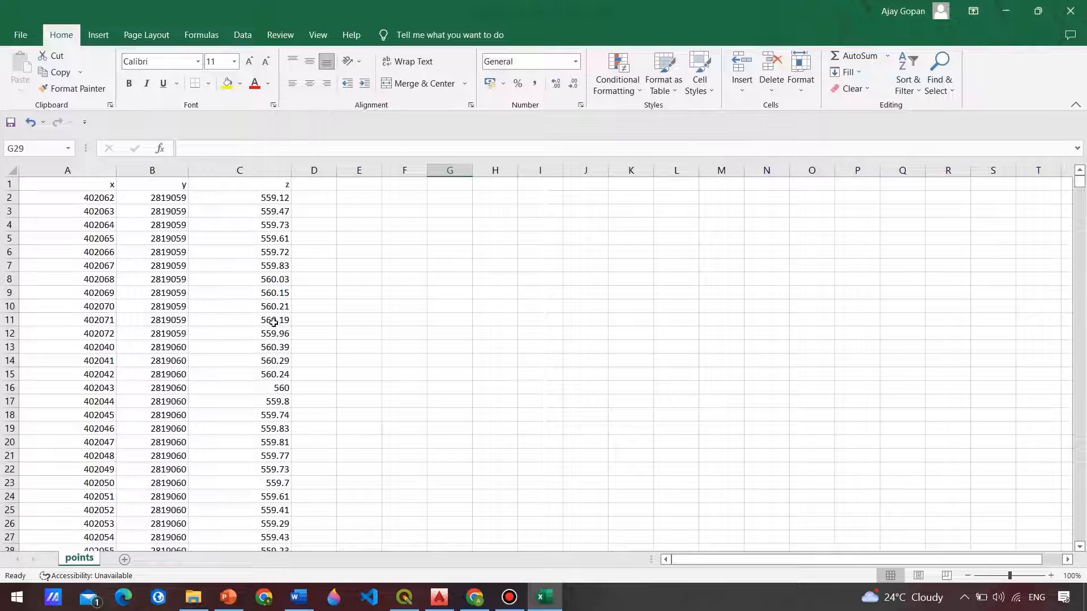
- Select cells A2 to C2, the first point 402062, 2819059, 559.12
click(67, 197)
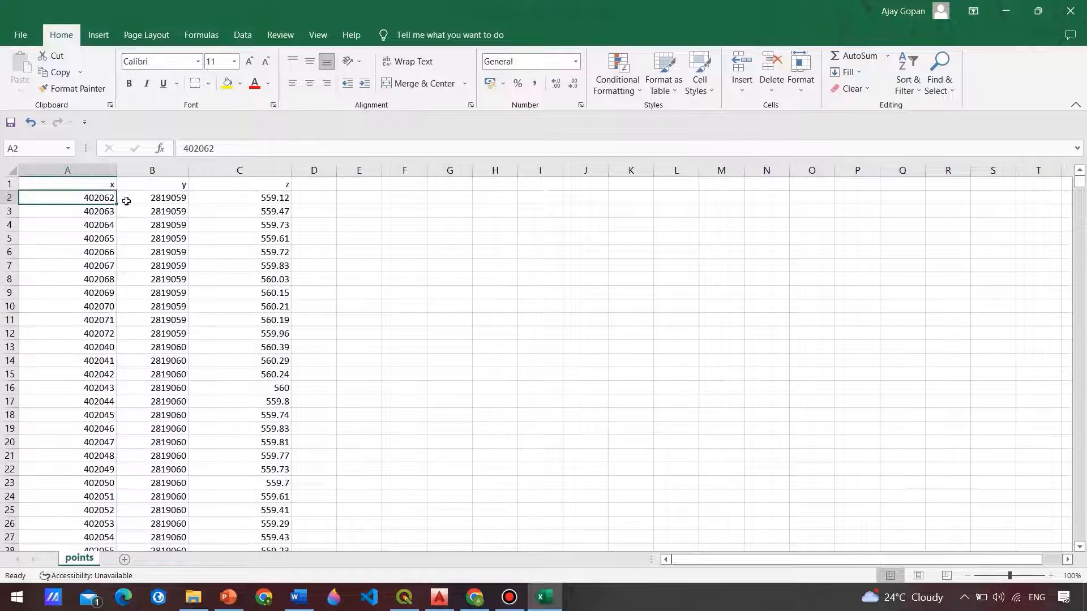
drag(67, 197, 238, 197)
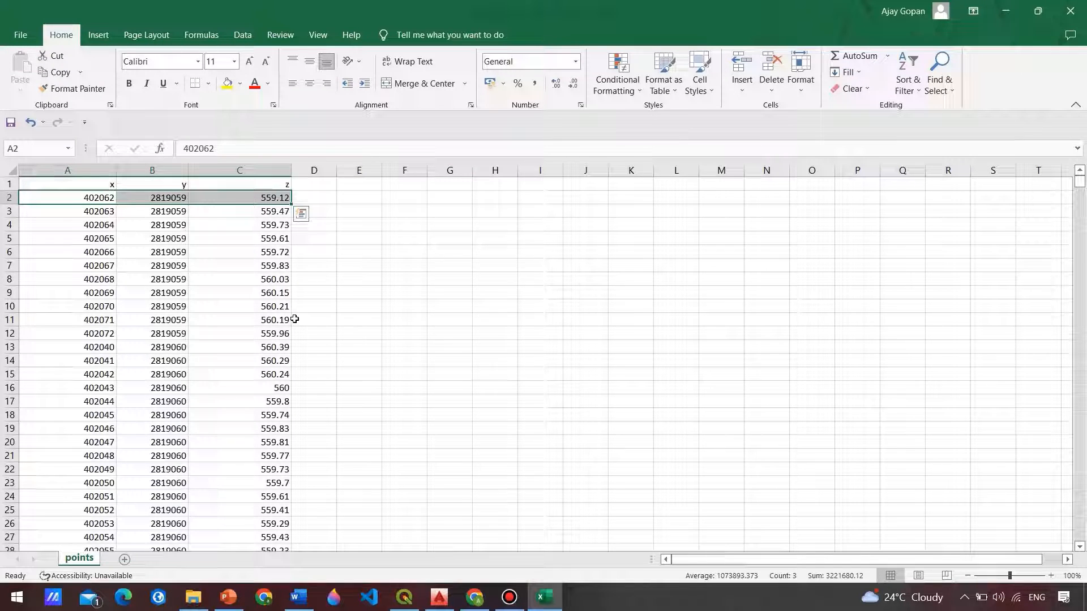